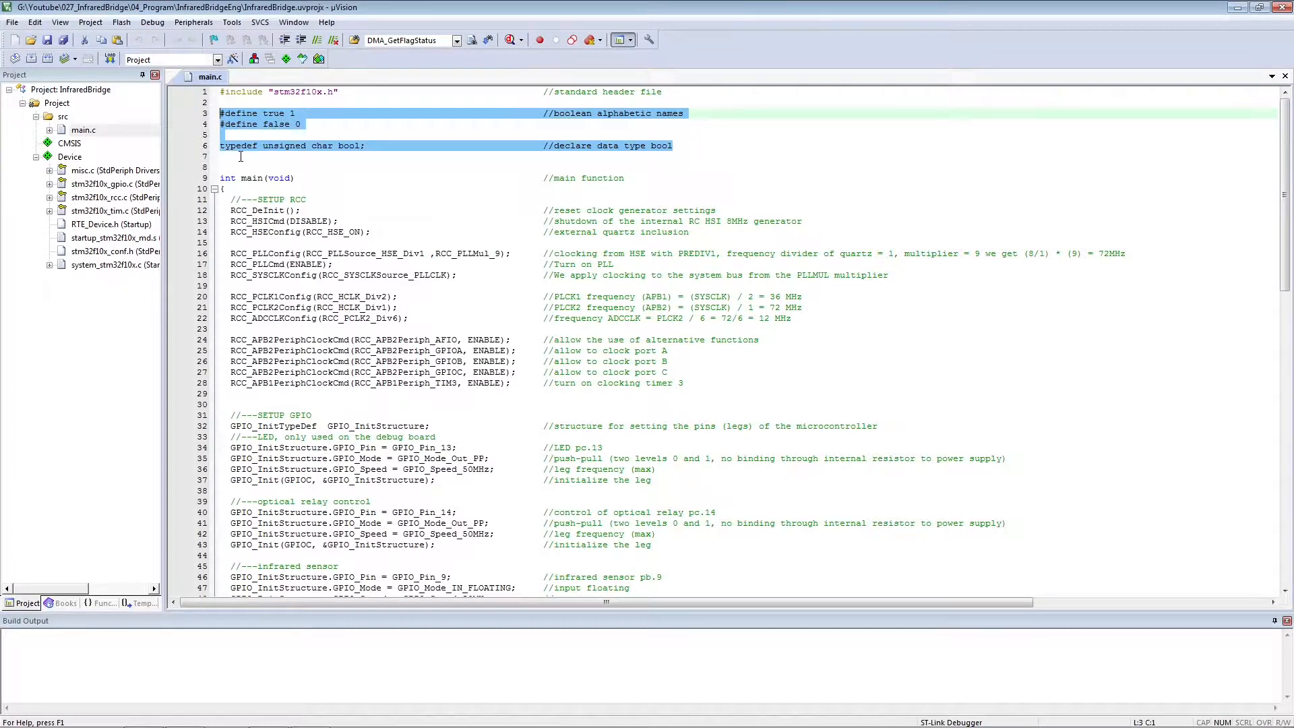
# Step: Scroll to SETUP RCC and highlight the RCC_APB2PeriphClockCmd enables for ports A, B, C and timer 3
pyautogui.scroll(-3)
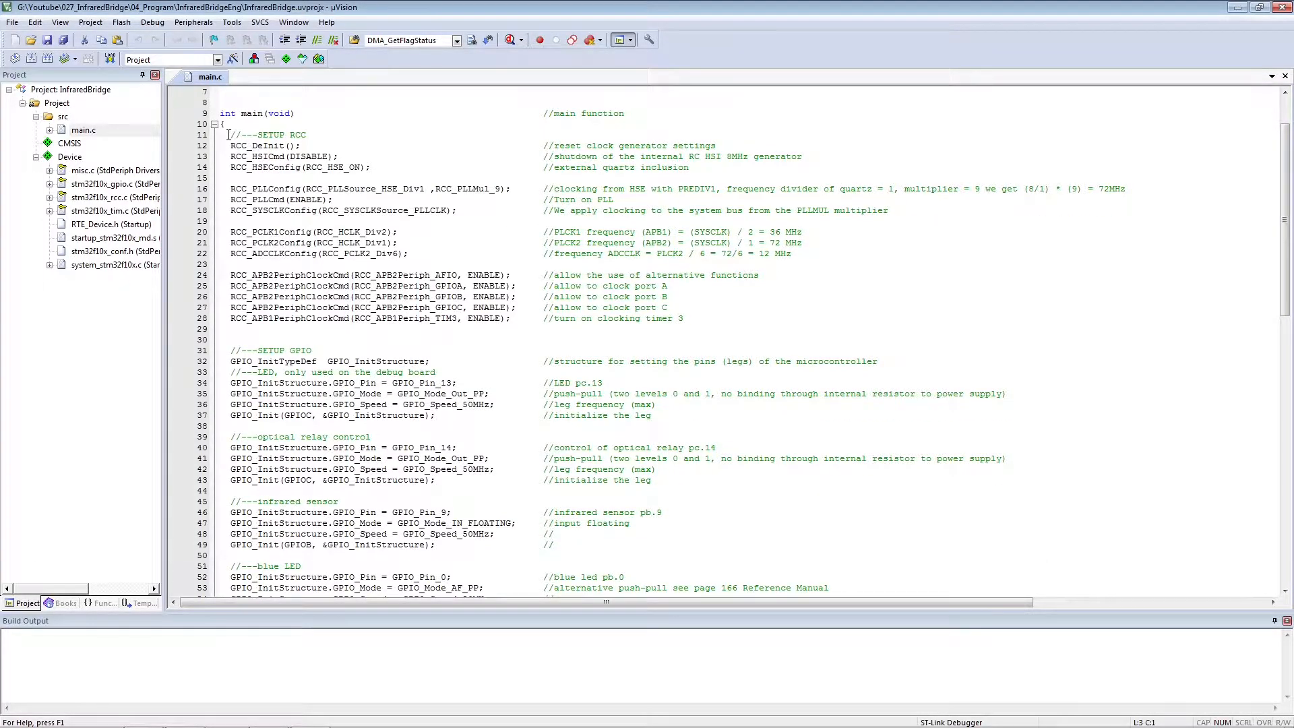
pyautogui.moveTo(229, 135); pyautogui.dragTo(229, 178)
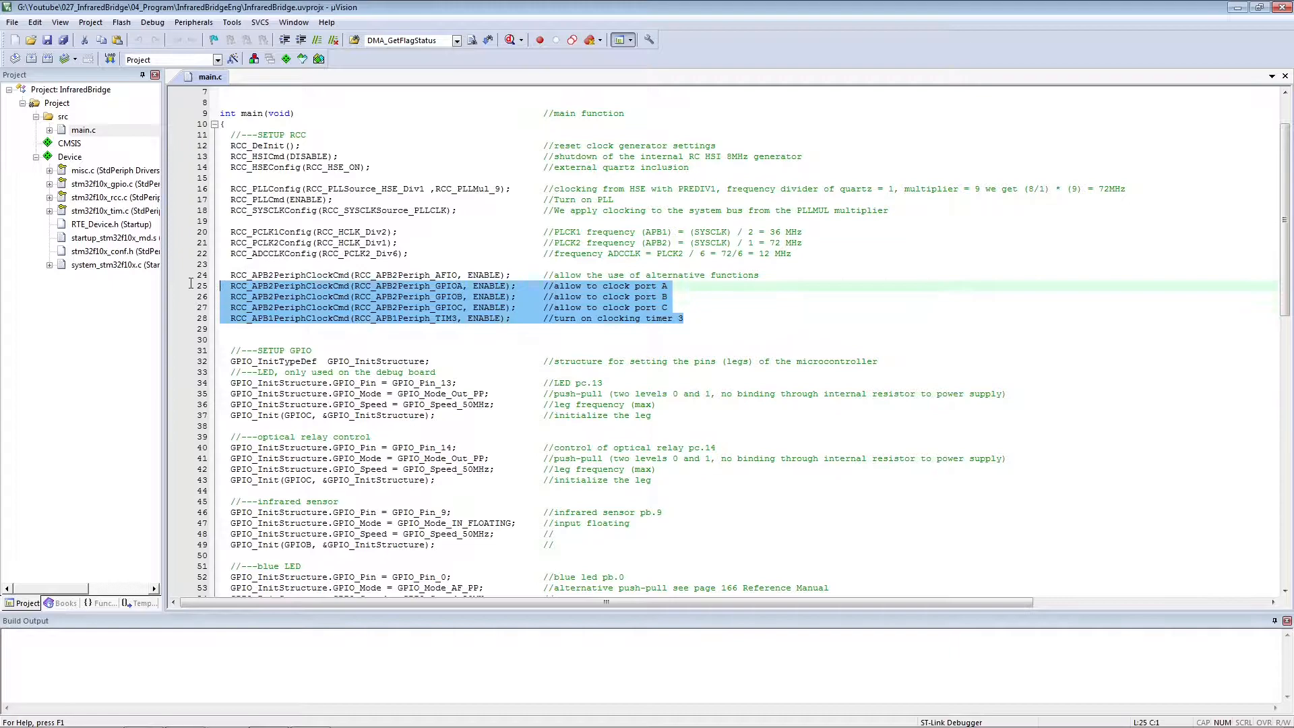
# Step: Reach SETUP GPIO and highlight the GPIO init structure and debug-board LED pin settings
pyautogui.scroll(-3)
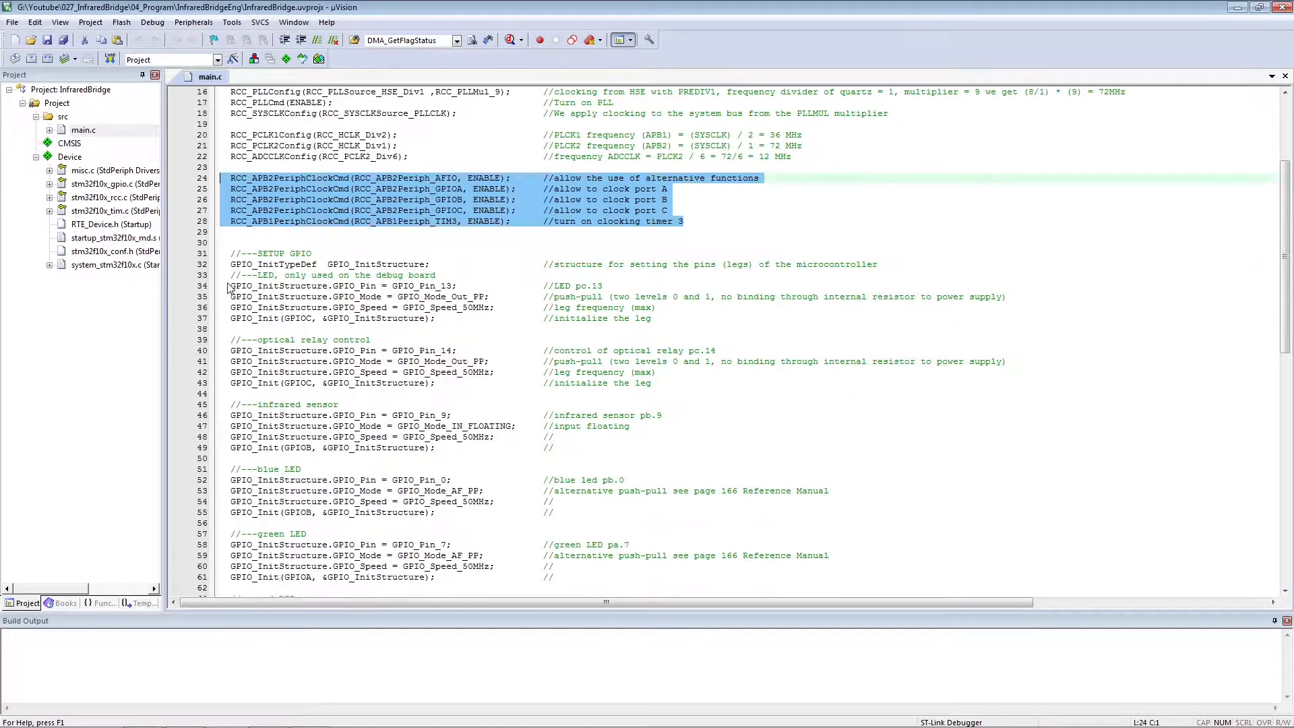
pyautogui.scroll(-3)
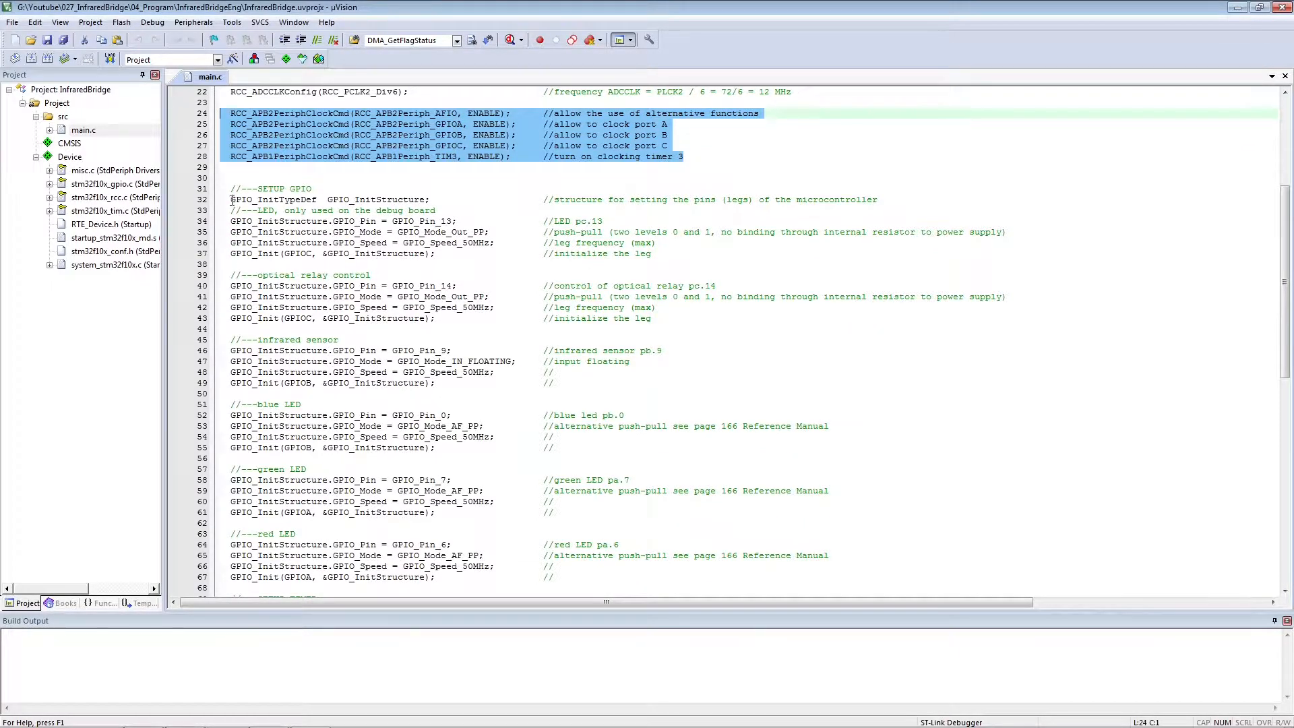
pyautogui.click(861, 205)
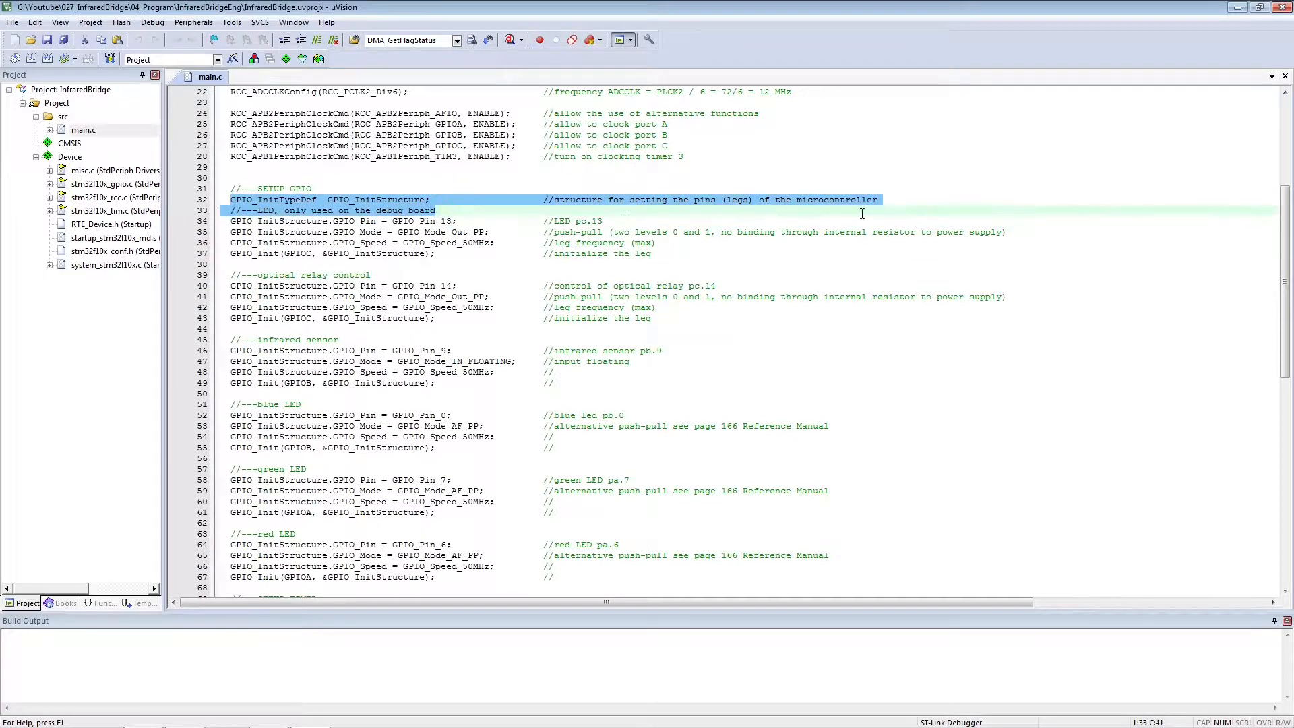
pyautogui.click(861, 199)
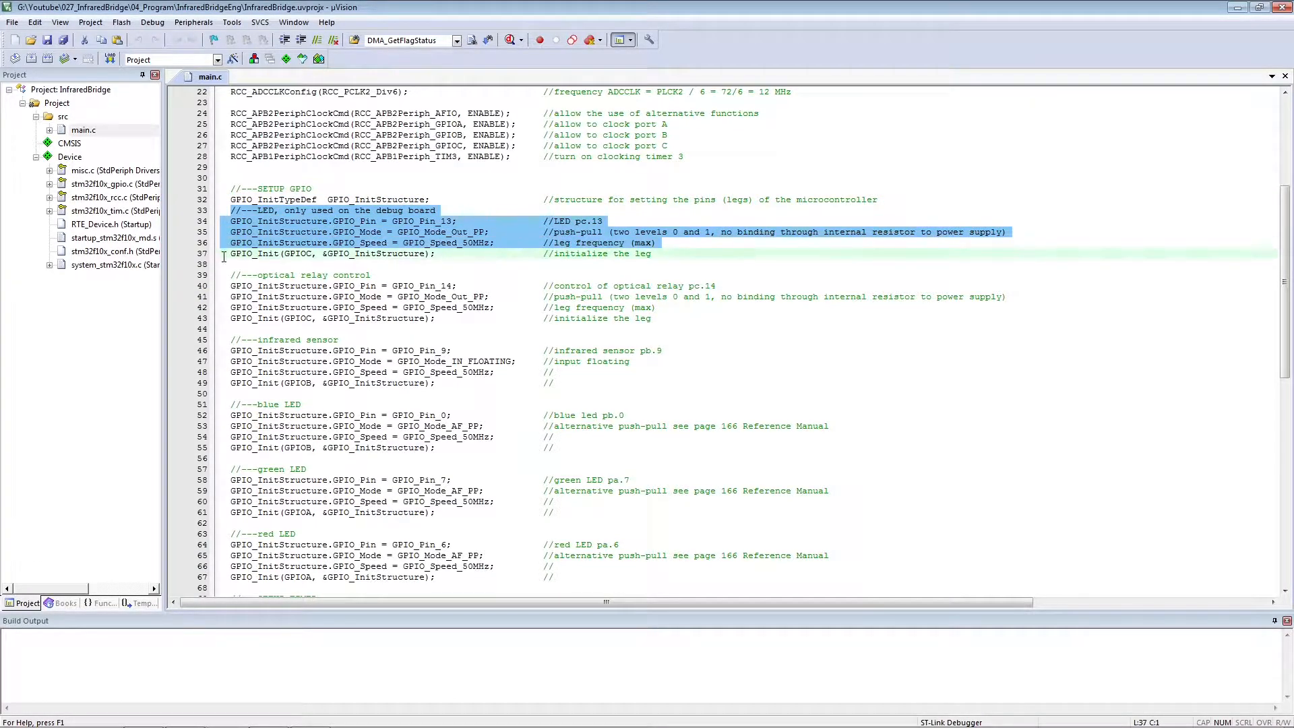
# Step: Highlight the infrared sensor pin setup and continue to the red and green LED pins
pyautogui.scroll(-3)
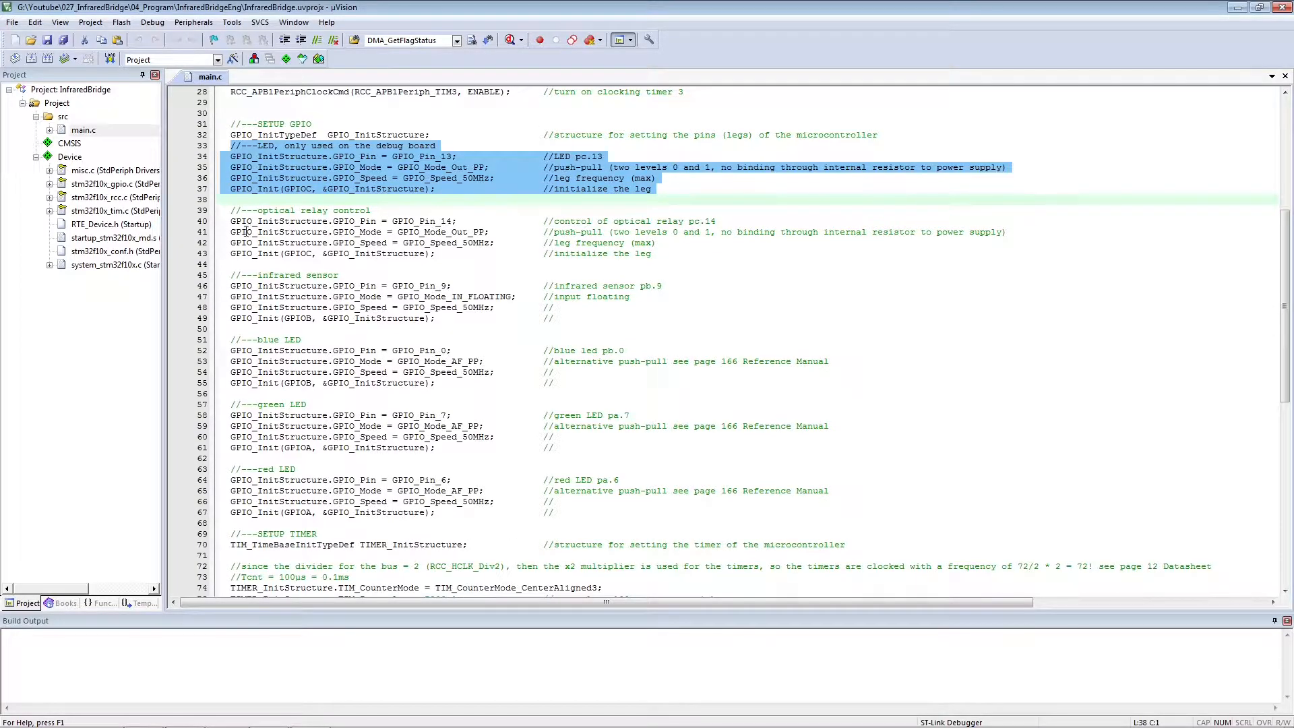
pyautogui.click(231, 232)
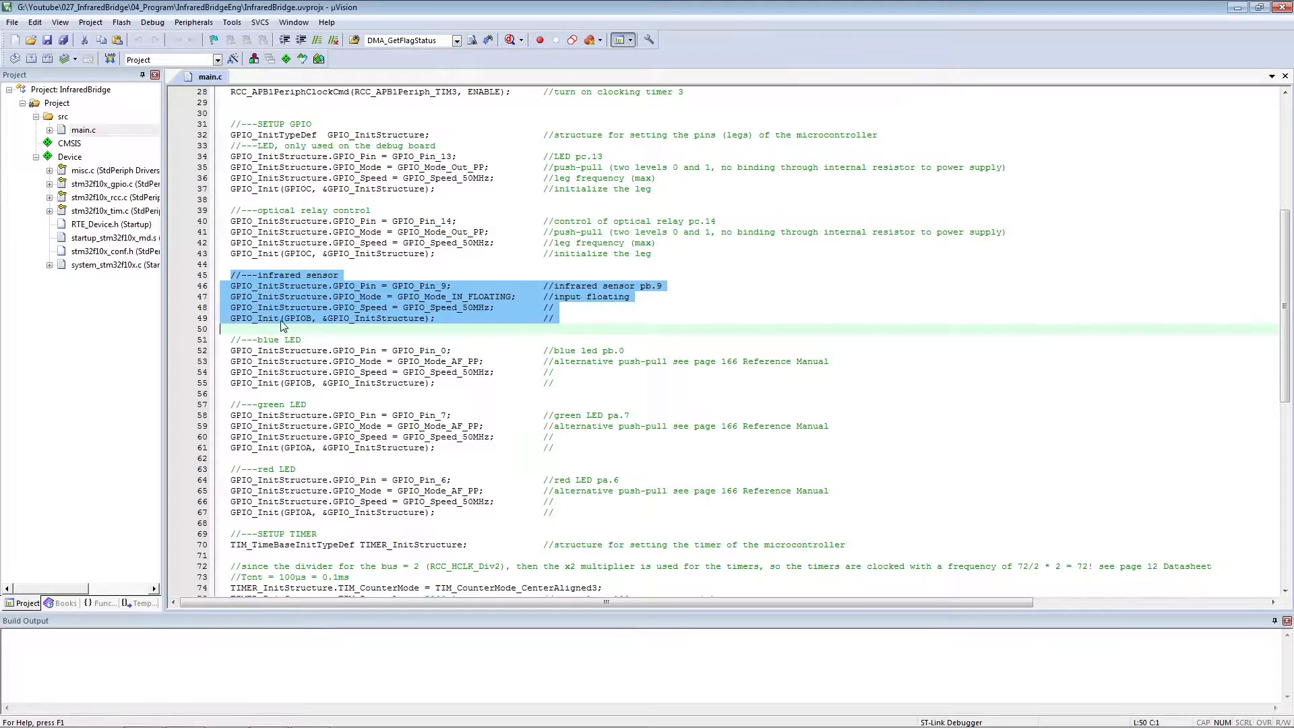
pyautogui.scroll(-3)
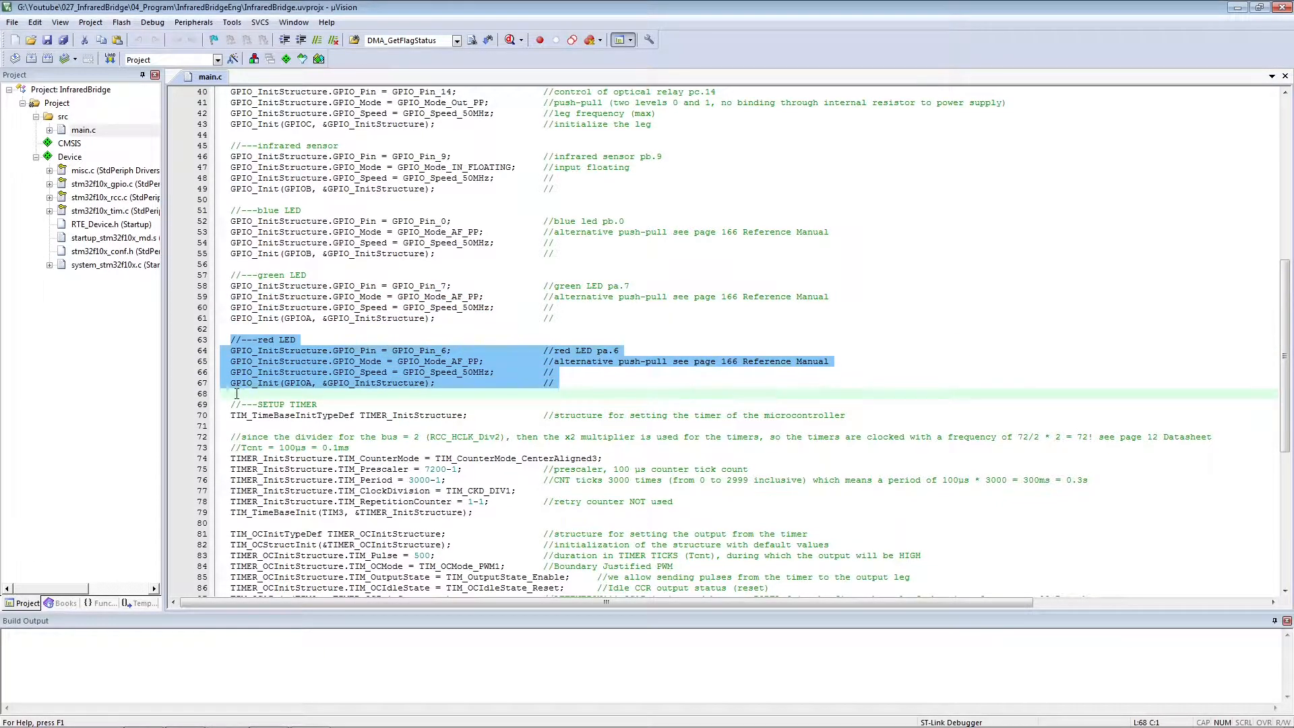
# Step: Reach SETUP TIMER and highlight the TIM_TimeBaseInitTypeDef declaration and timer frequency comment
pyautogui.scroll(-3)
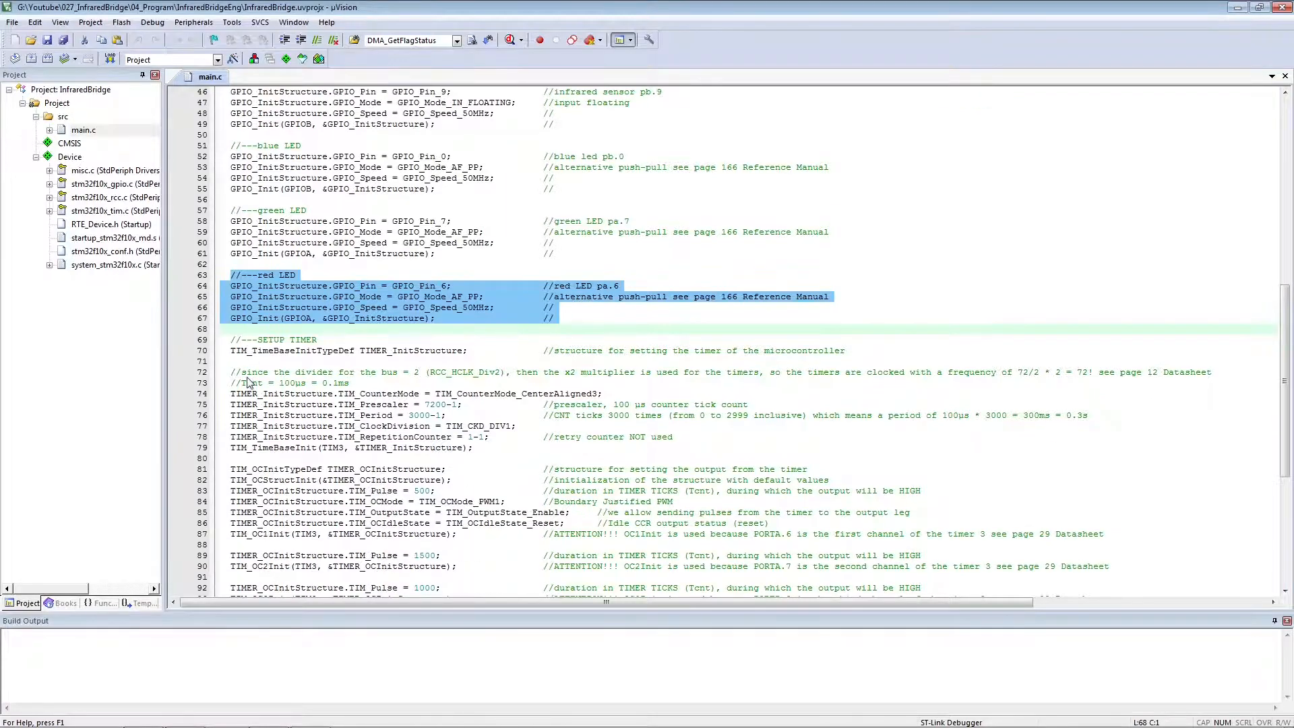
pyautogui.scroll(-3)
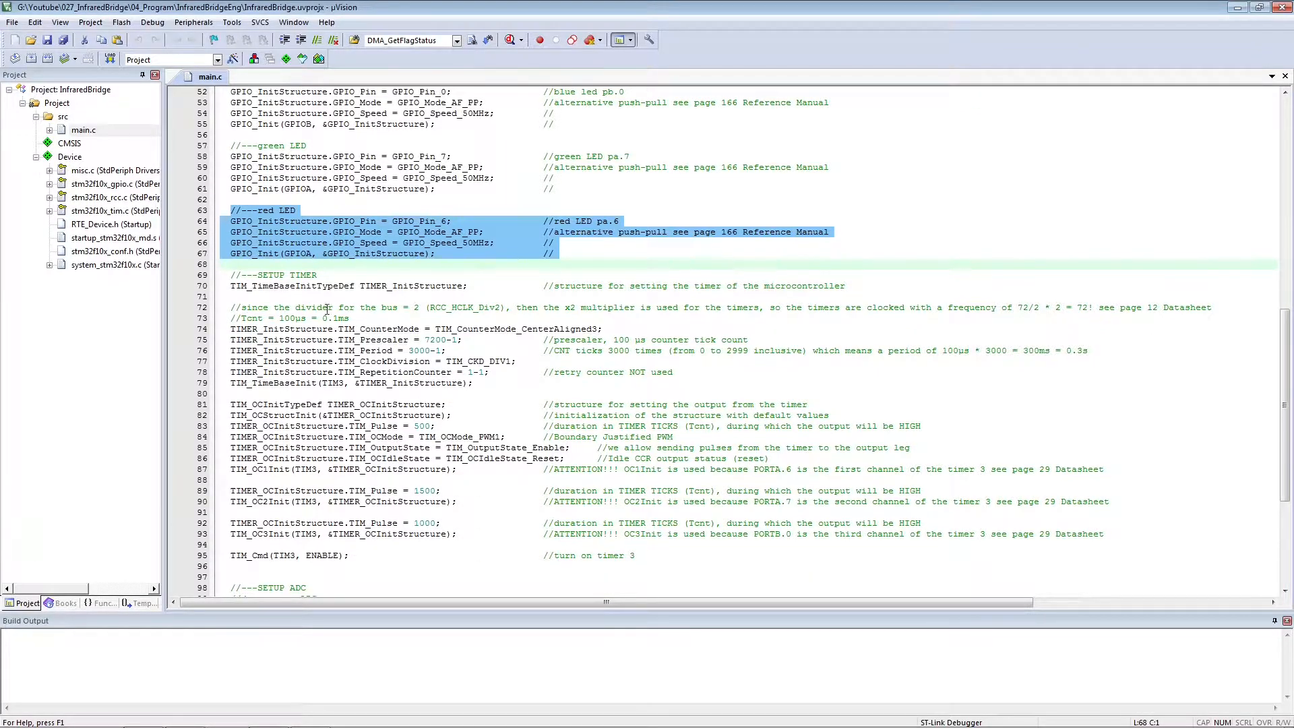
pyautogui.scroll(-3)
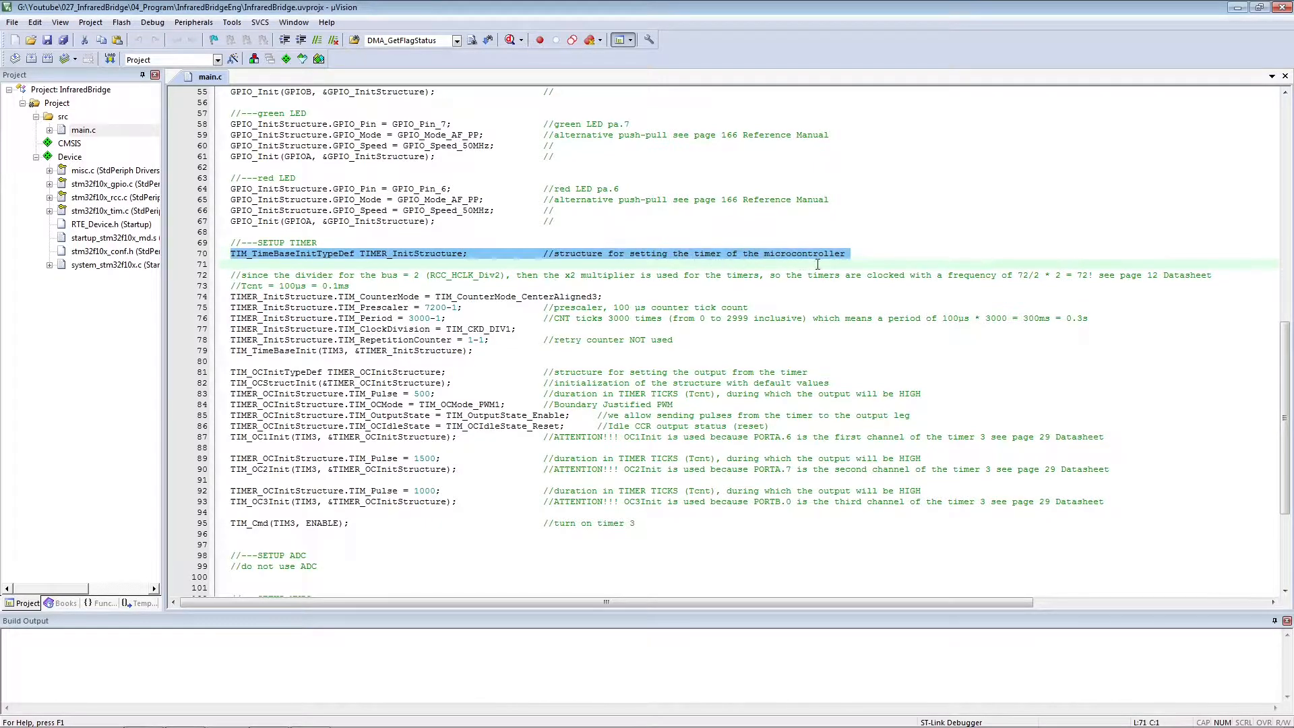
pyautogui.click(852, 253)
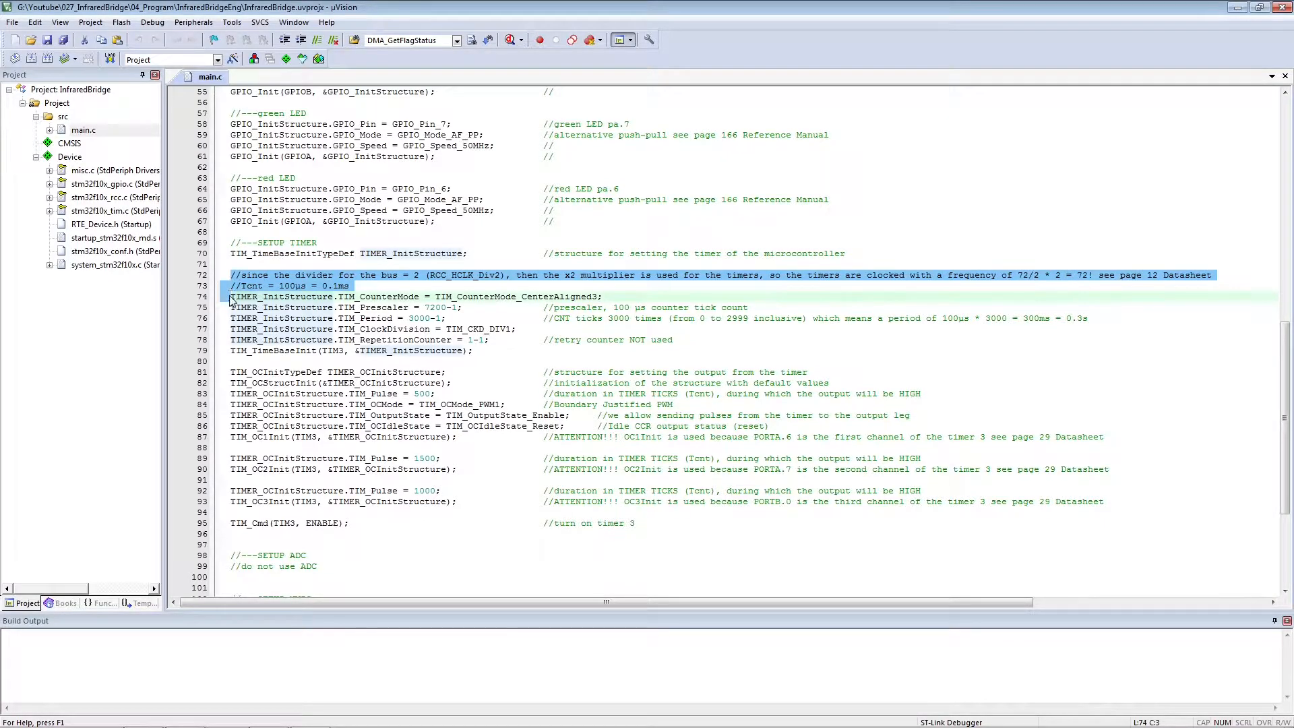
pyautogui.click(526, 296)
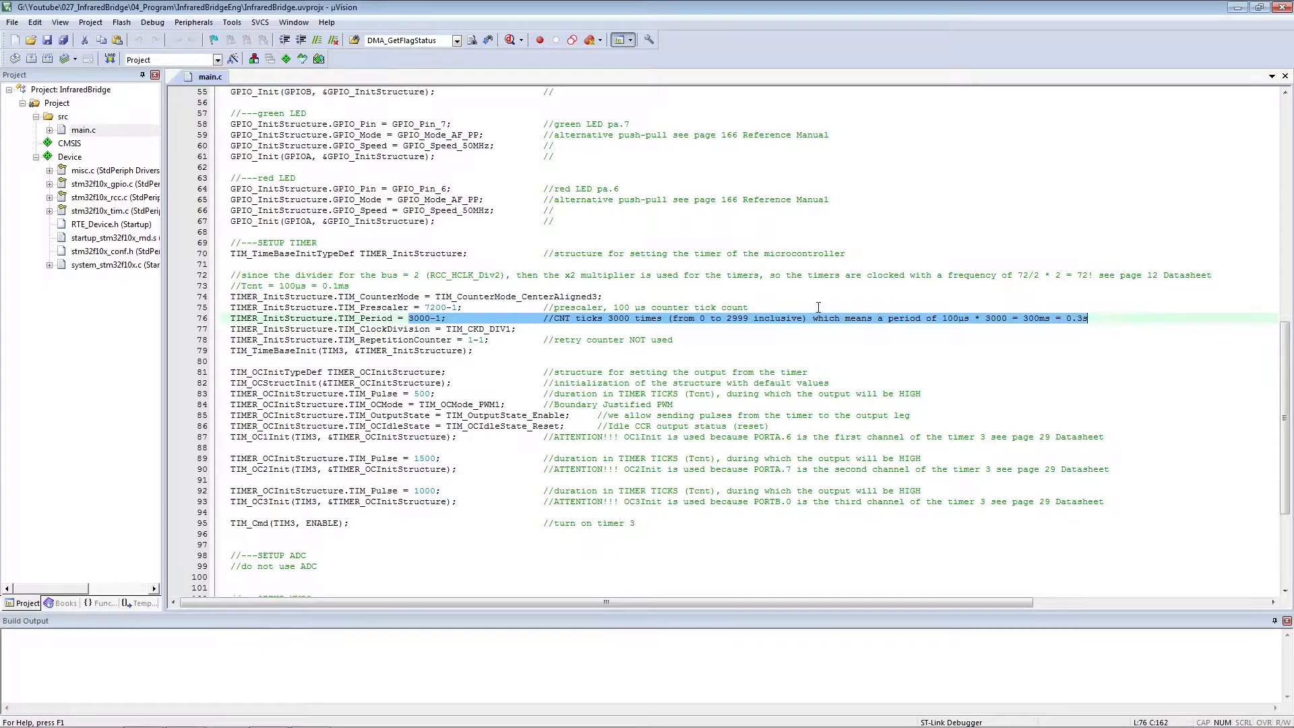
# Step: Highlight the Period and RepetitionCounter lines and the channel-one pulse duration comment
pyautogui.scroll(-3)
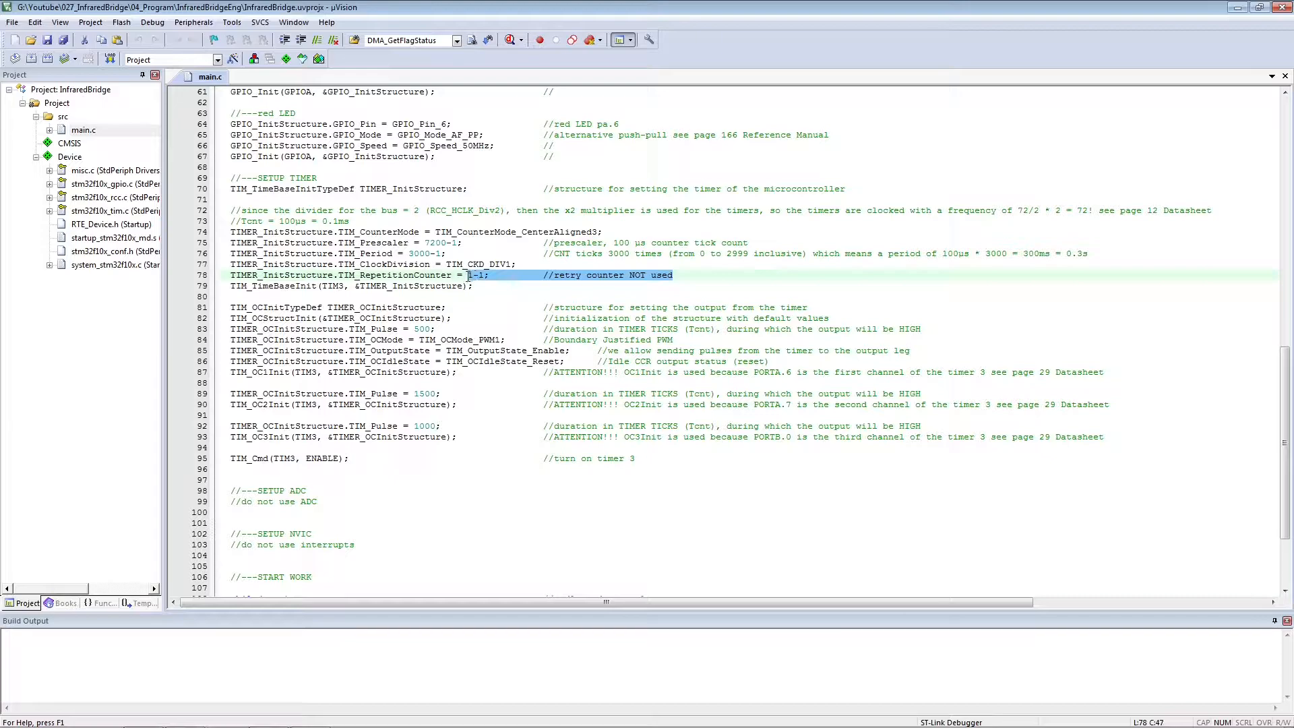
pyautogui.click(240, 286)
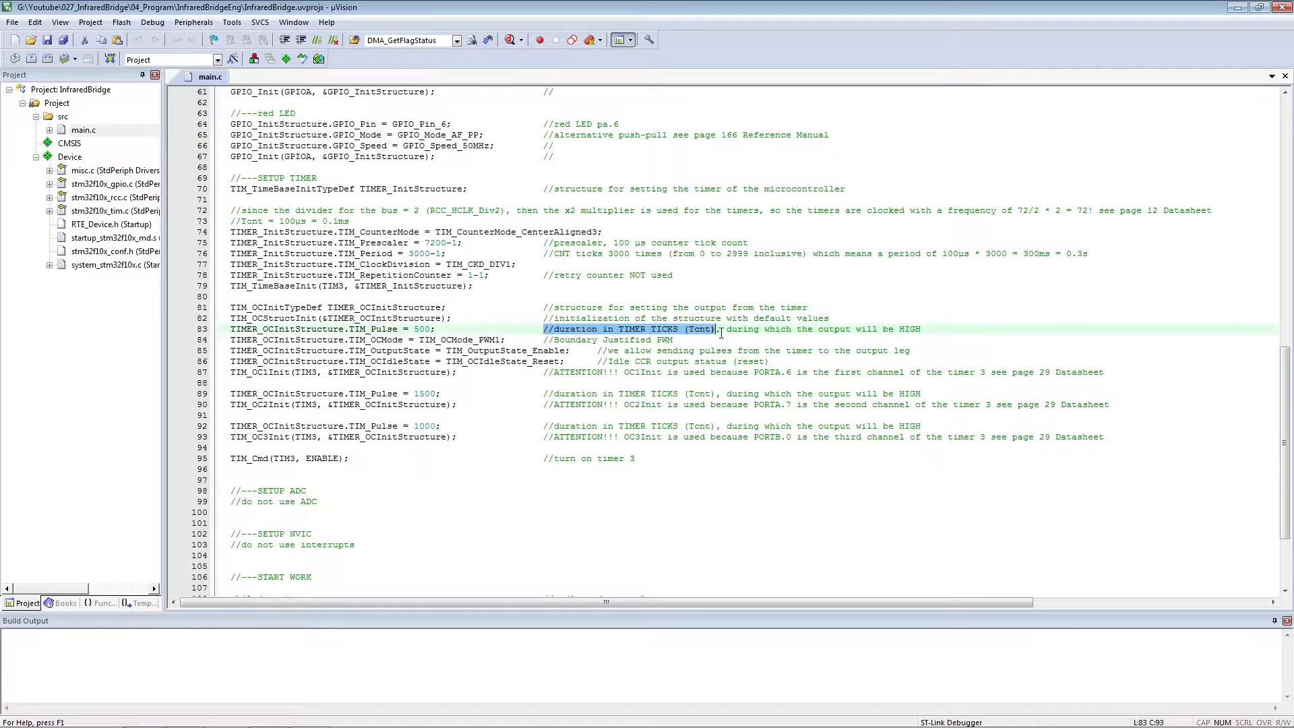
# Step: Highlight the OCIdleState setting and the OC1Init and OC2Init lines for PA6 and PA7
pyautogui.click(933, 329)
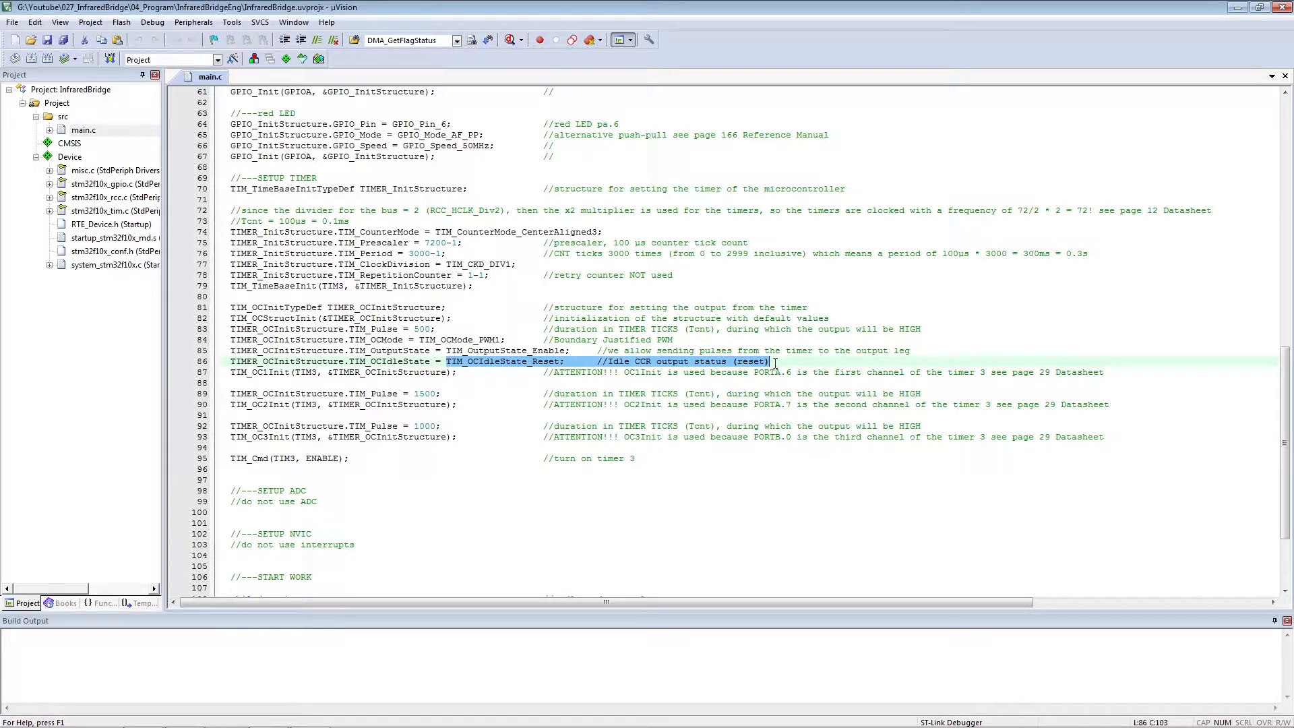
pyautogui.scroll(-3)
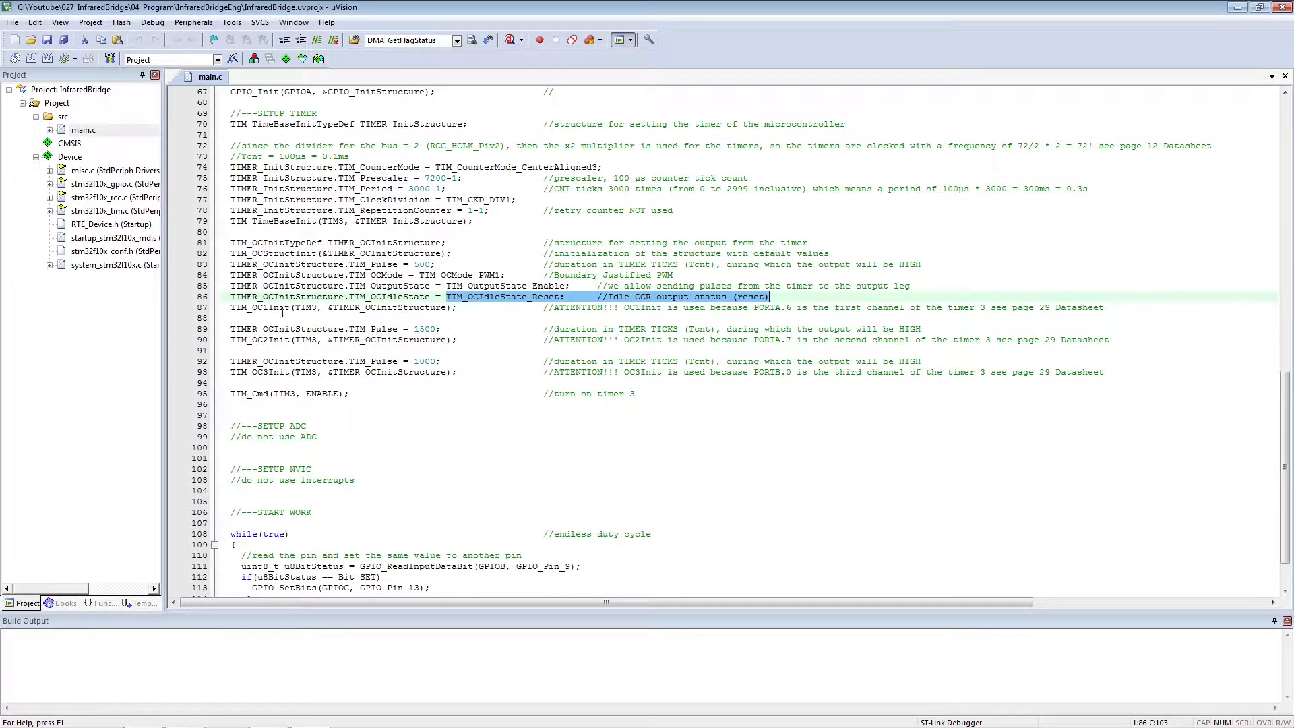
pyautogui.click(264, 307)
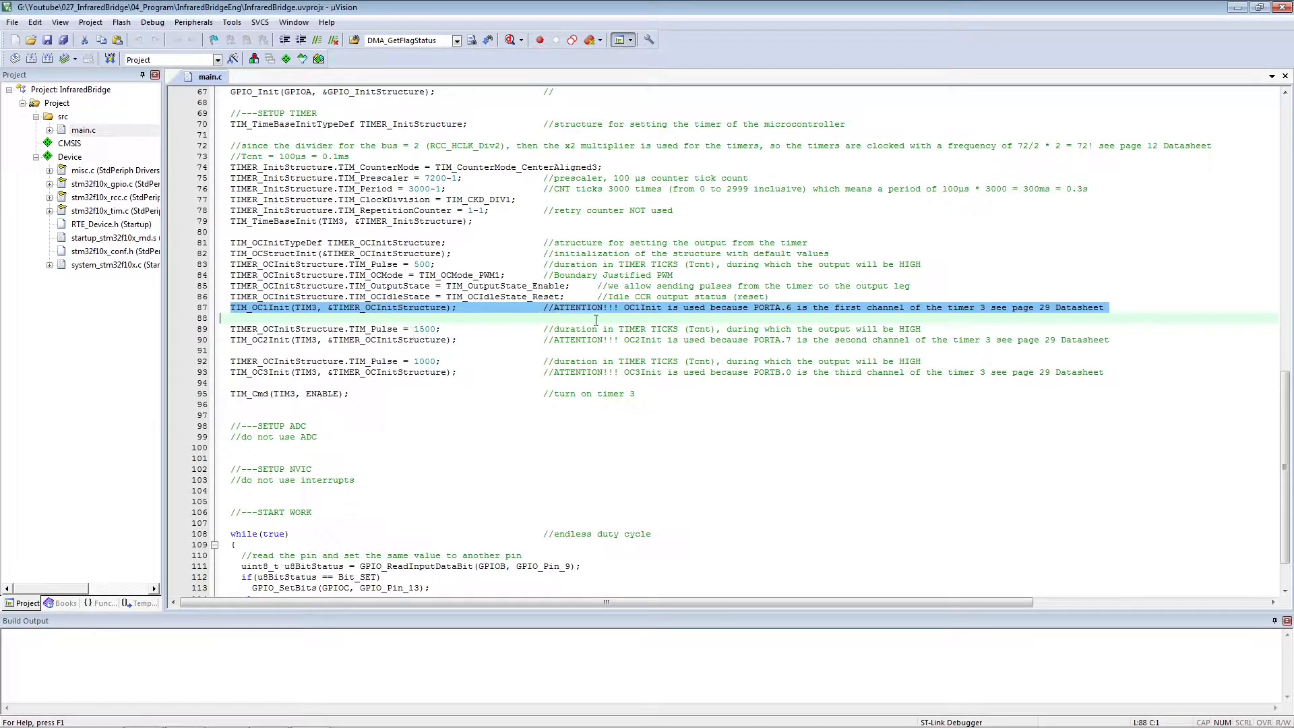
pyautogui.click(635, 307)
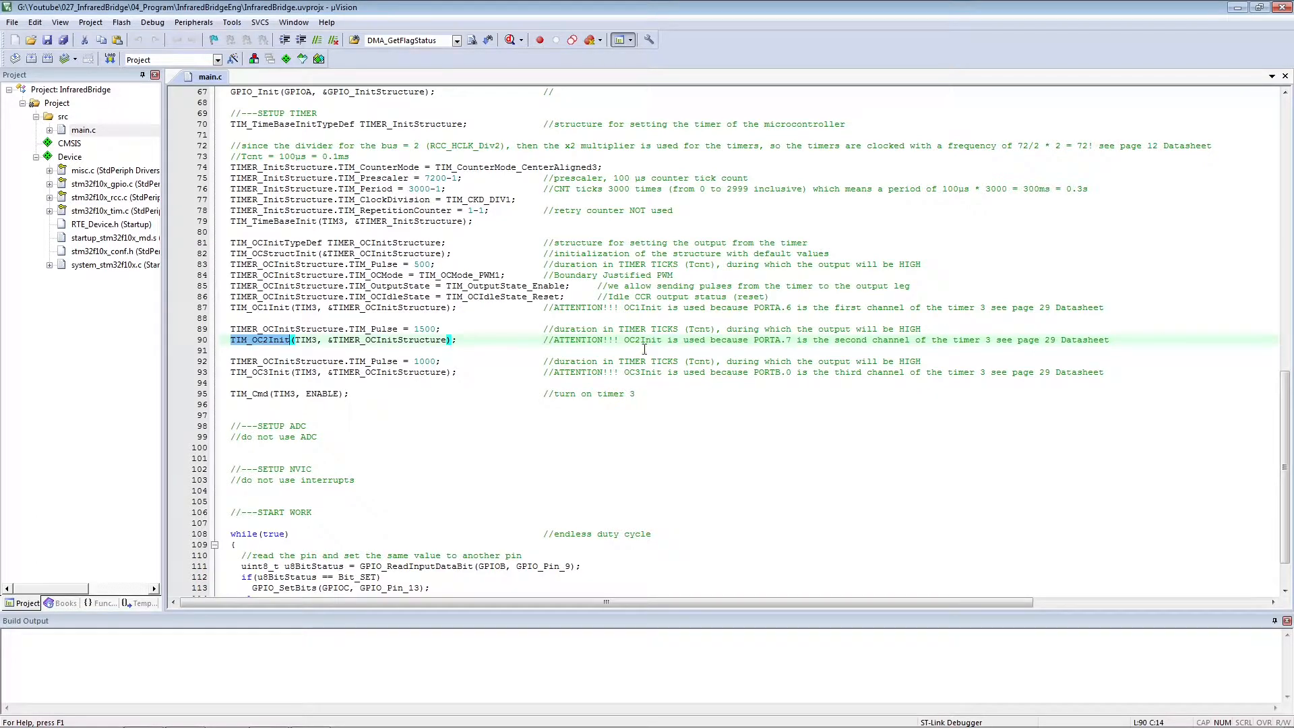
# Step: Highlight the third channel's 1000-tick Pulse, OC3Init call and datasheet reference for PB0
pyautogui.doubleClick(641, 340)
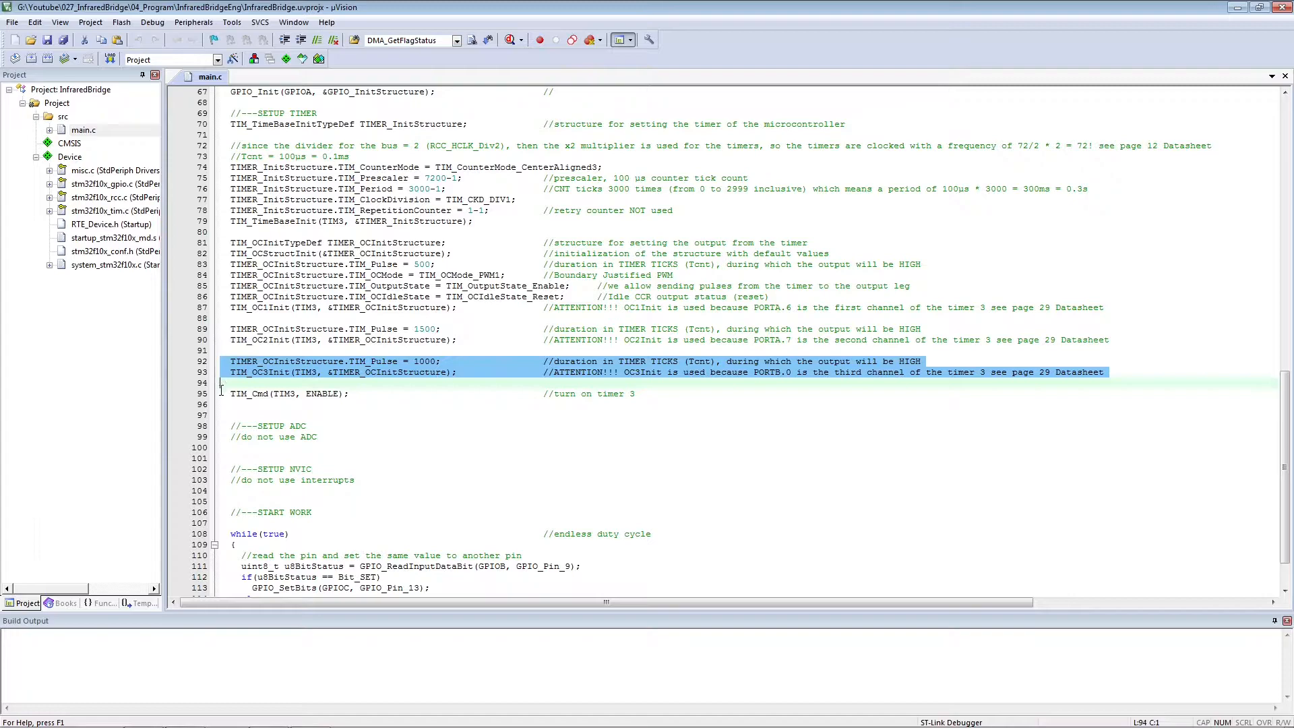
pyautogui.click(260, 372)
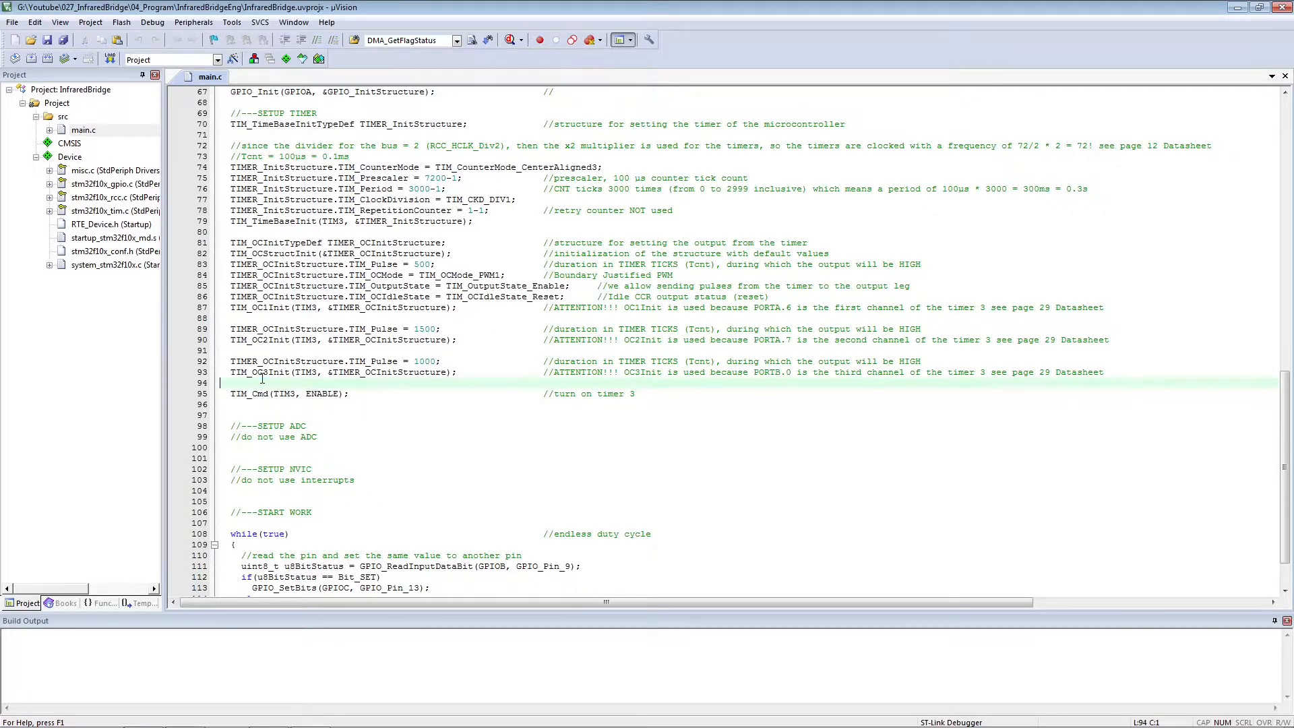
pyautogui.doubleClick(260, 372)
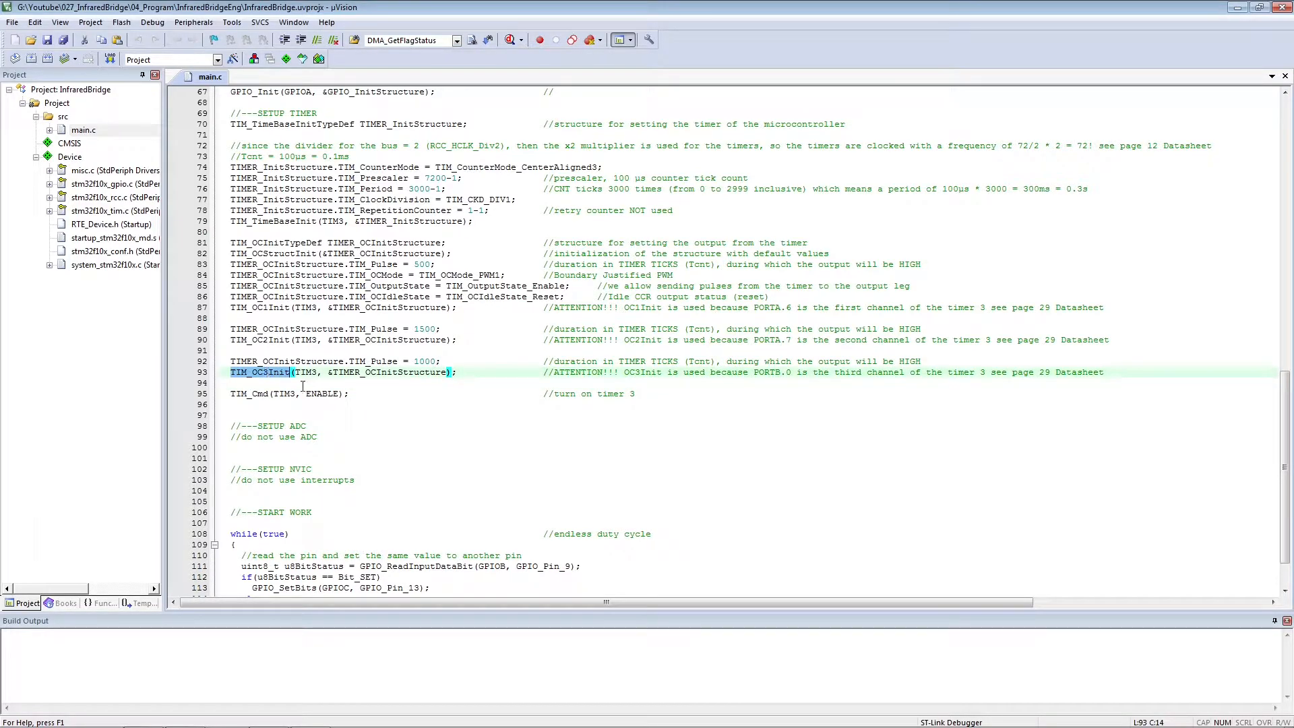
pyautogui.doubleClick(642, 372)
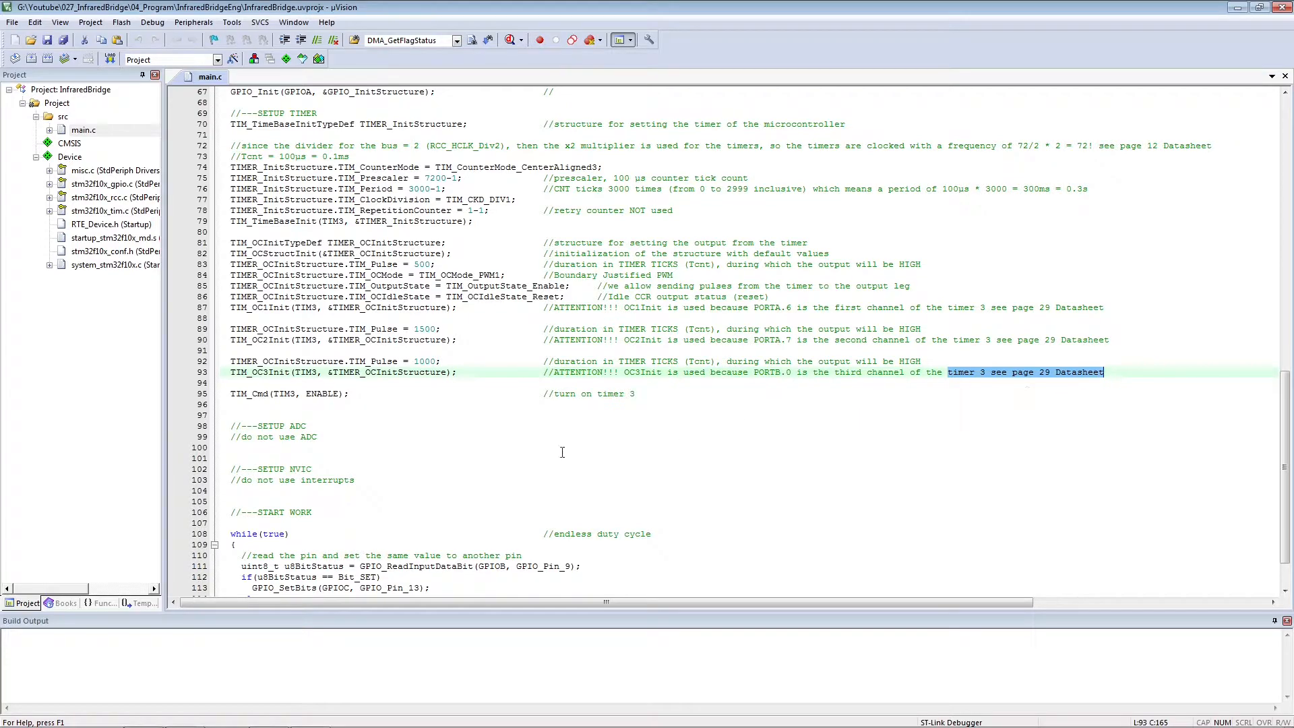
# Step: Highlight the while(true) loop and its if/else branches setting and resetting PC13 from the PB9 sensor
pyautogui.scroll(-3)
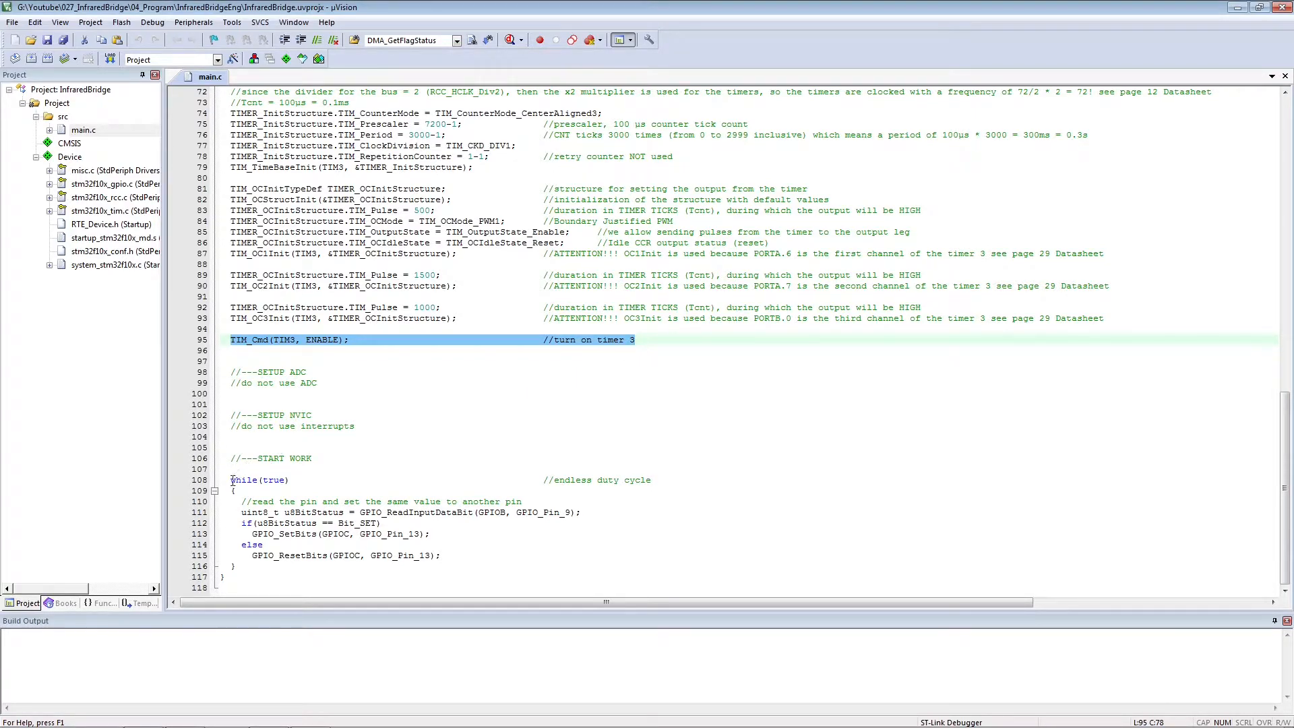
pyautogui.click(264, 480)
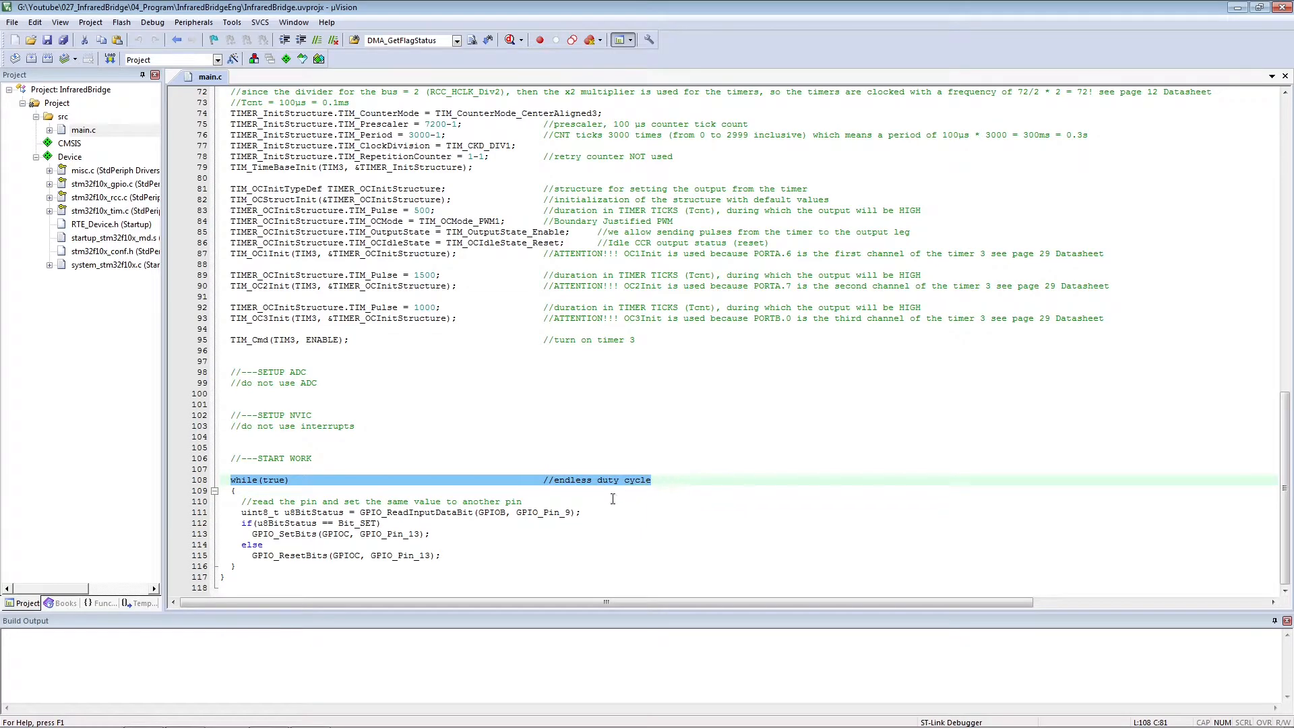
pyautogui.click(303, 501)
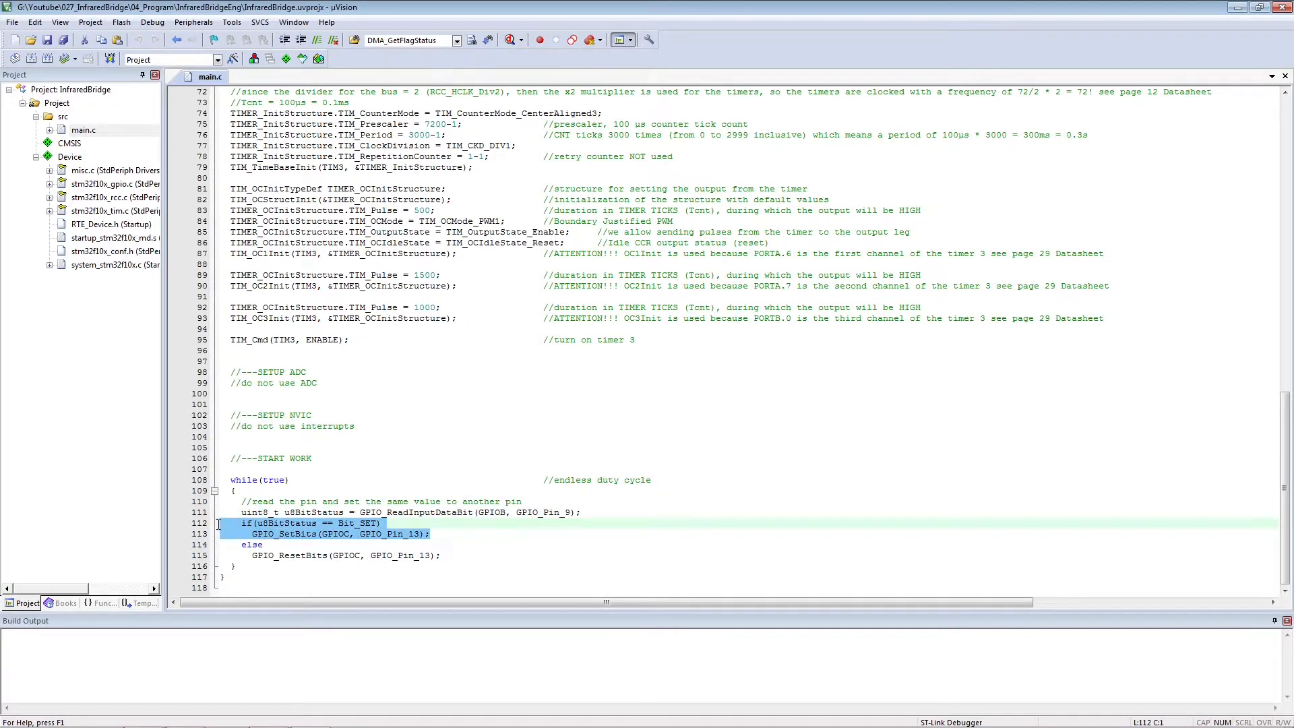
pyautogui.click(446, 554)
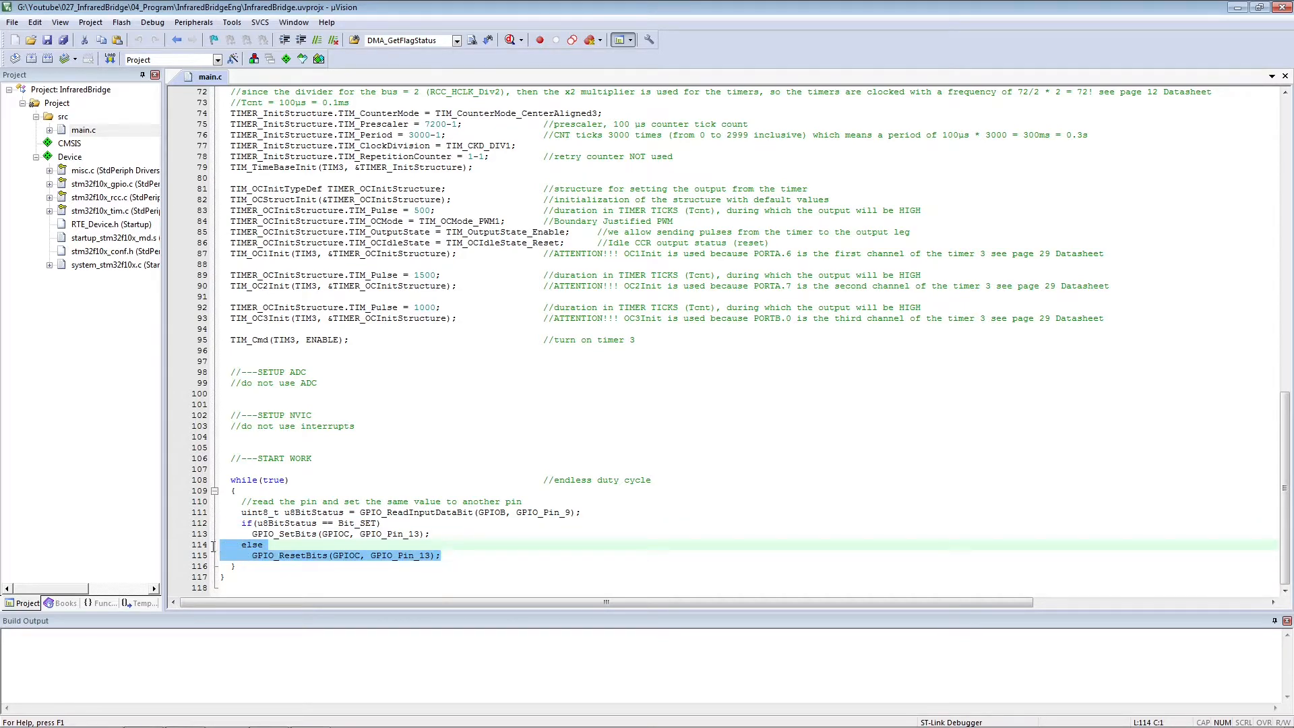
pyautogui.click(376, 572)
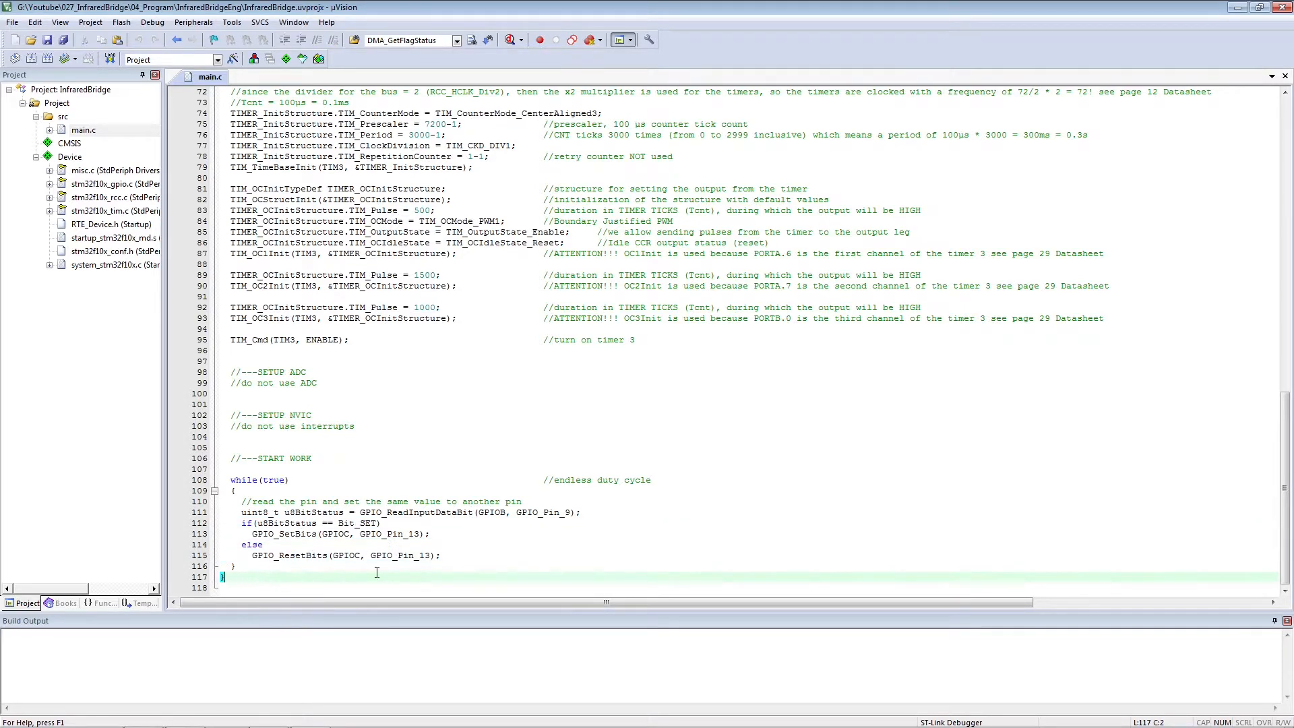